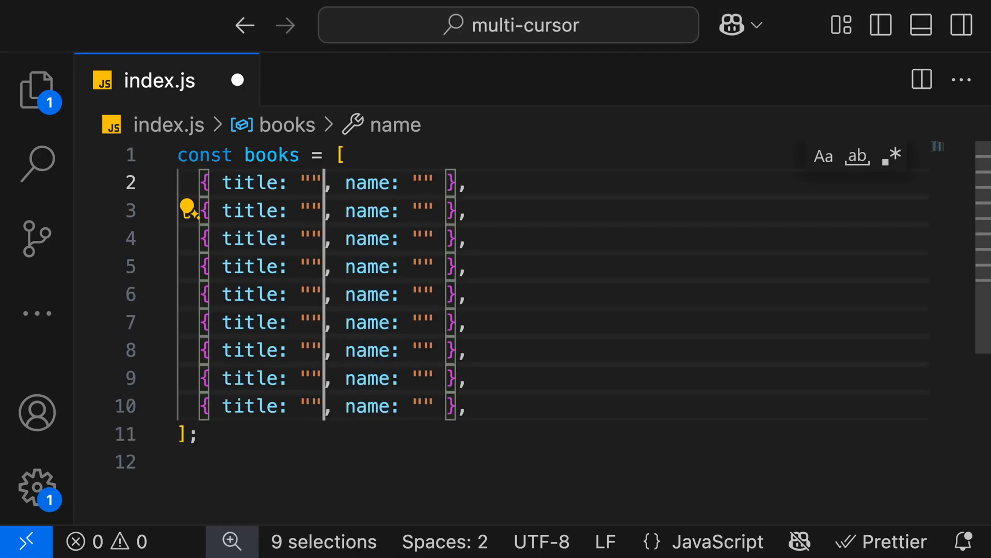
# - Rename the second key of all nine book objects to name via the multi-cursor selection
pyautogui.write('author')
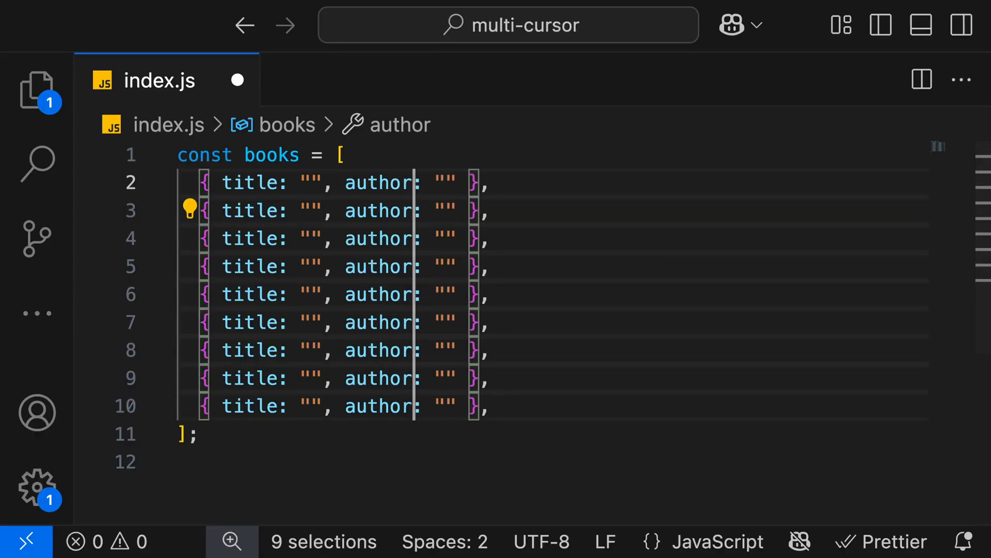
pyautogui.write('name')
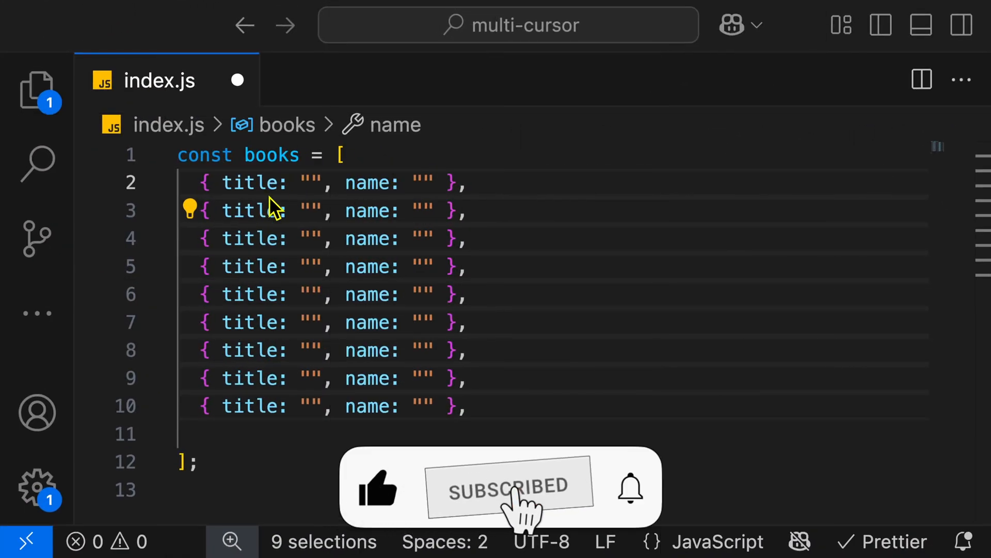
# - Select every name key with Ctrl+D and rename them all to author
pyautogui.click(365, 183)
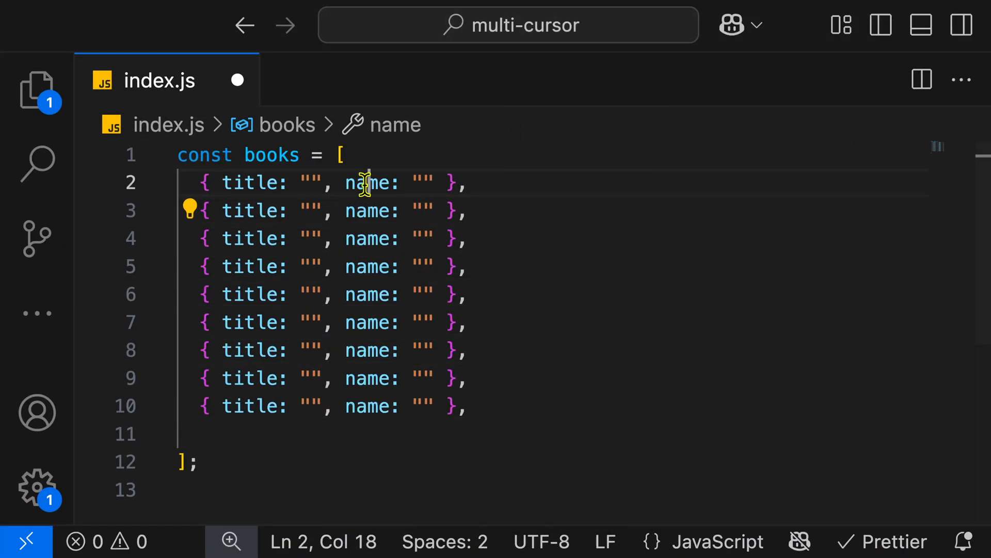
pyautogui.doubleClick(369, 183)
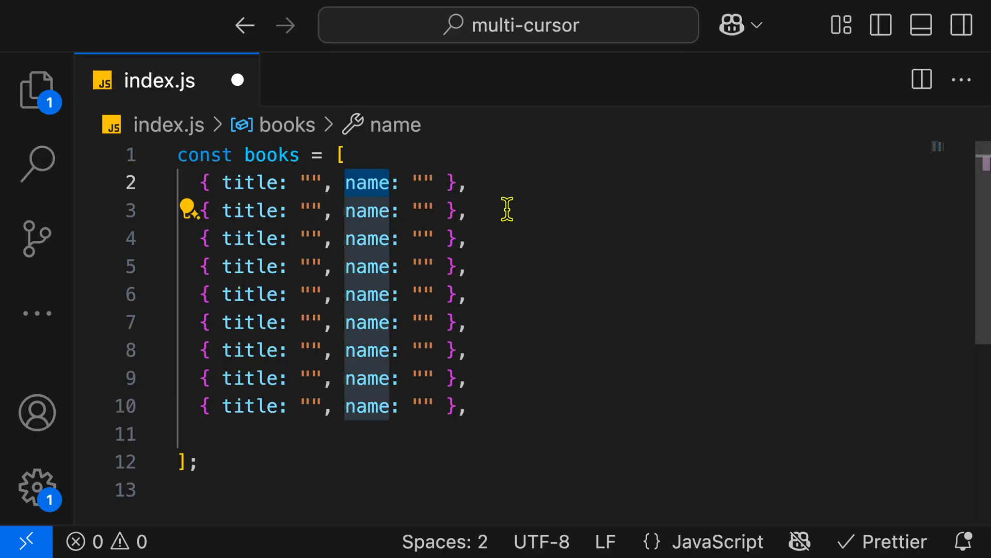
pyautogui.press('ctrl+d')
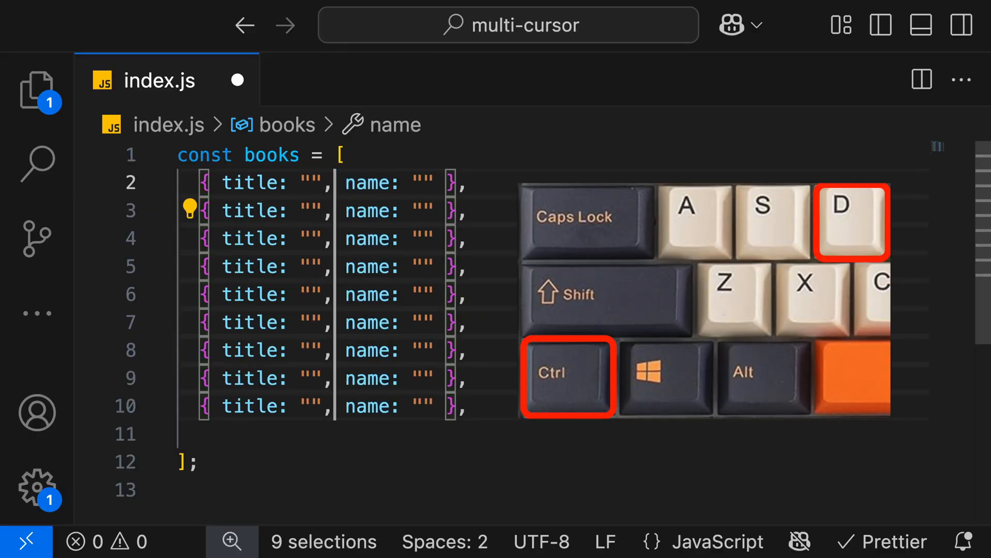
pyautogui.write('author')
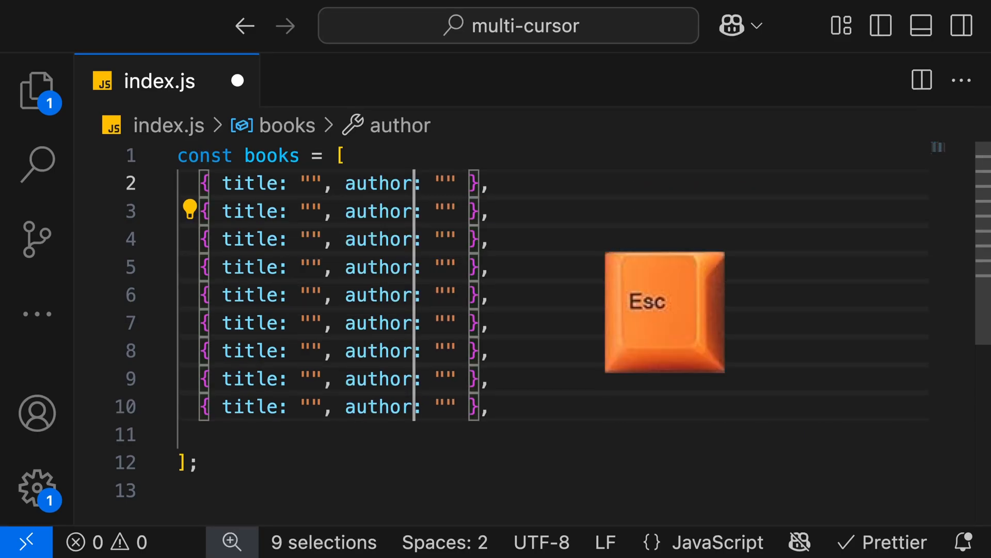
pyautogui.press('Escape')
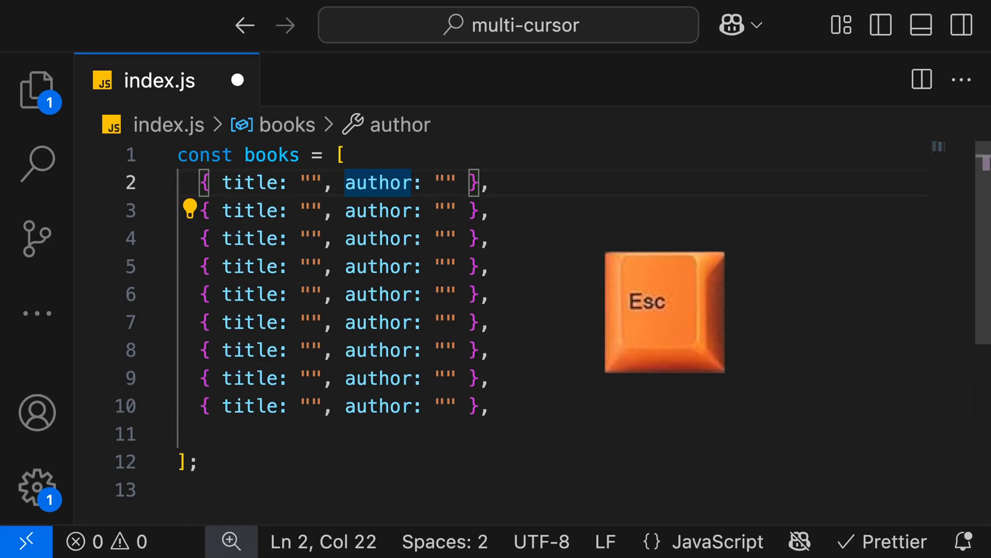
# - Select all author occurrences and rename them back to name
pyautogui.press('Escape')
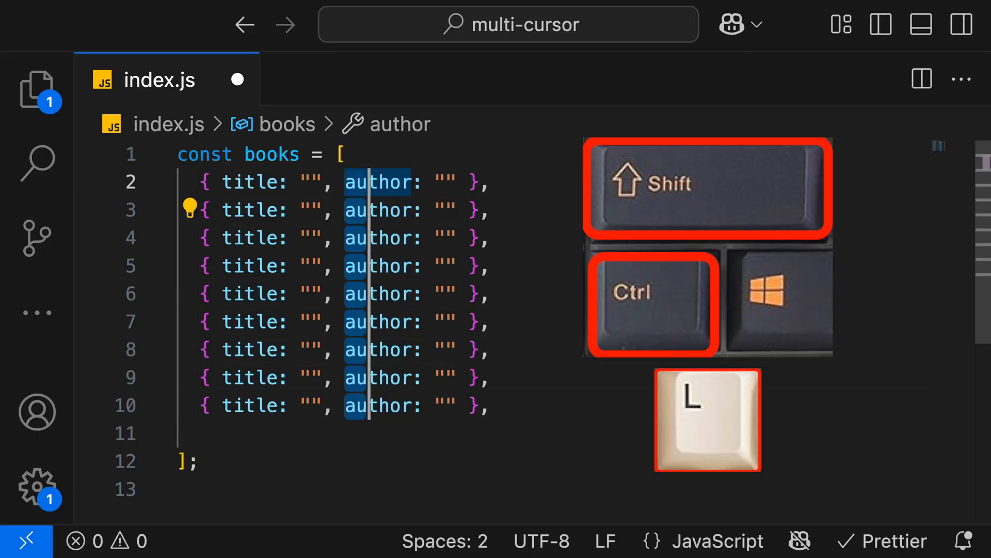
pyautogui.write('name')
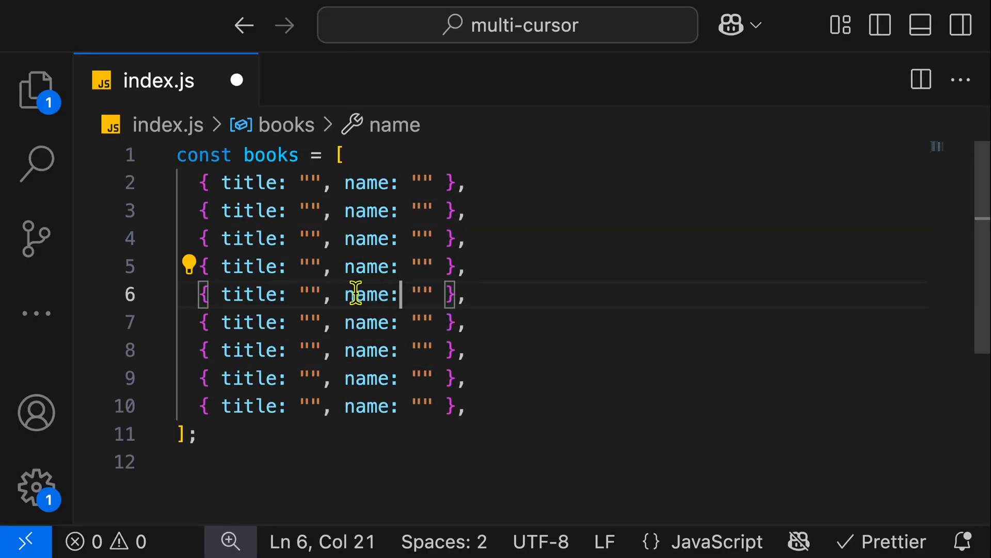
# - Rename the nine name keys to author using column cursors and save index.js
pyautogui.doubleClick(367, 294)
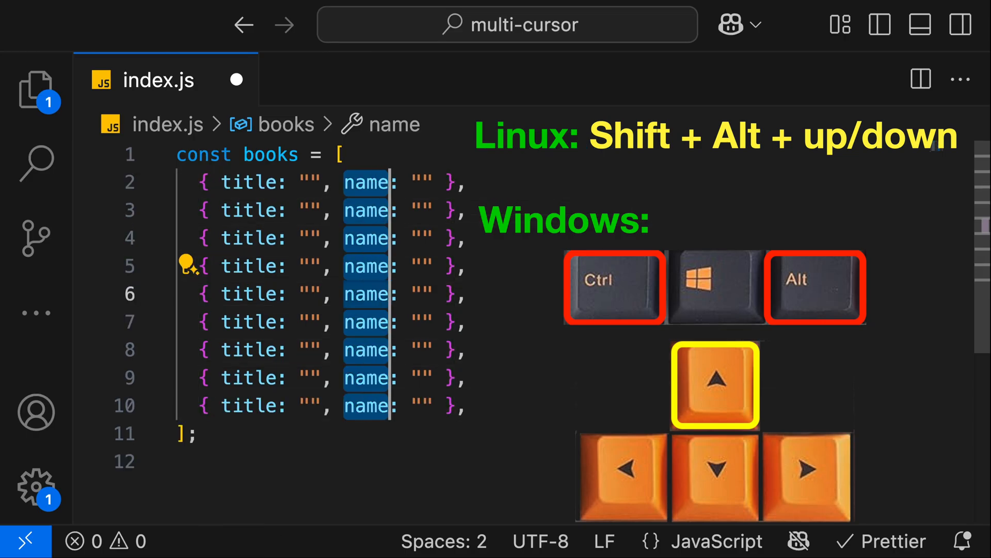
pyautogui.write('author')
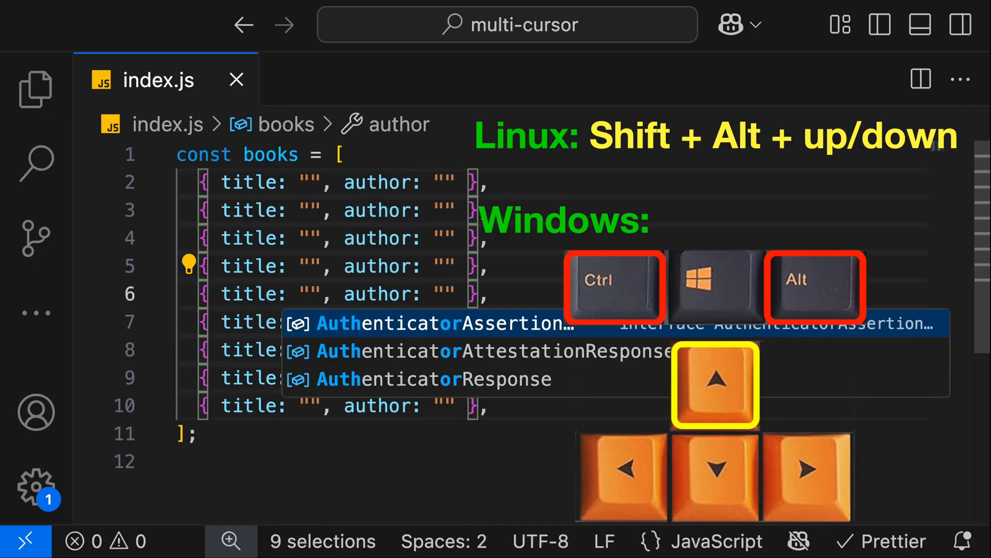
pyautogui.press('Escape')
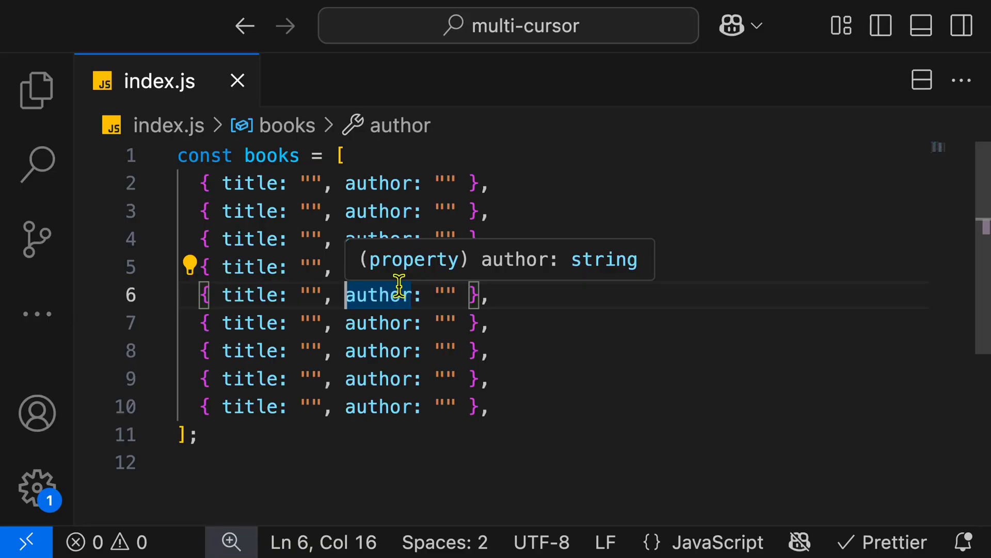
pyautogui.press('alt')
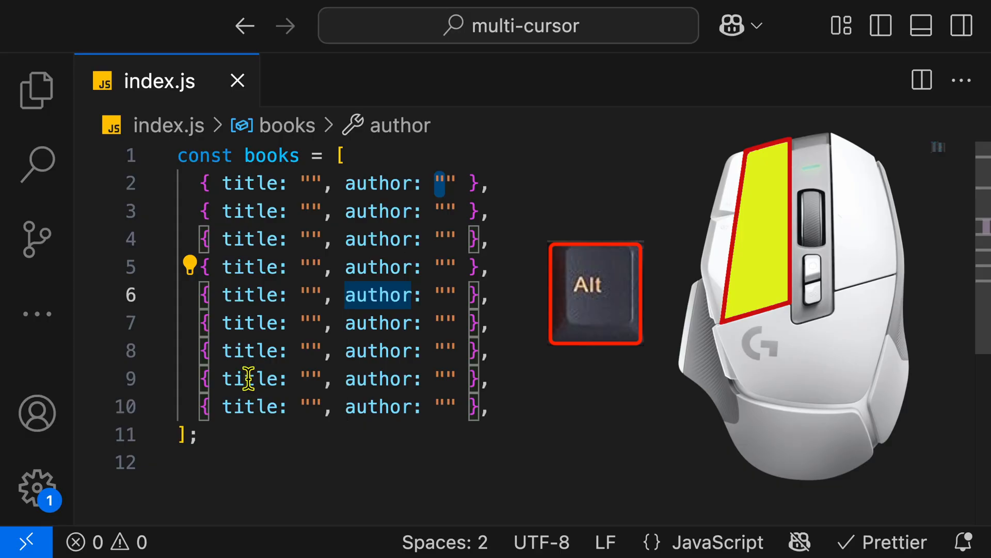
pyautogui.write('a')
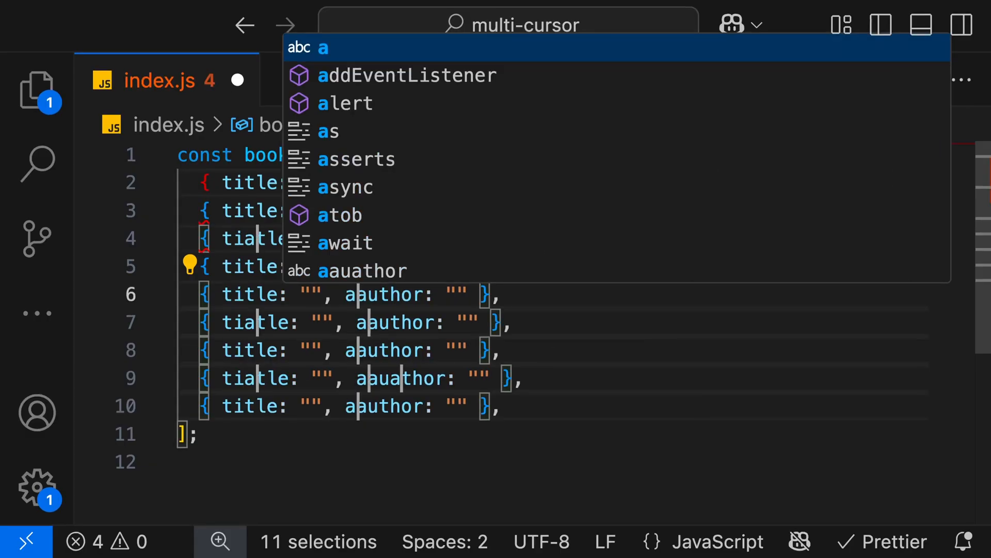
pyautogui.press('Escape')
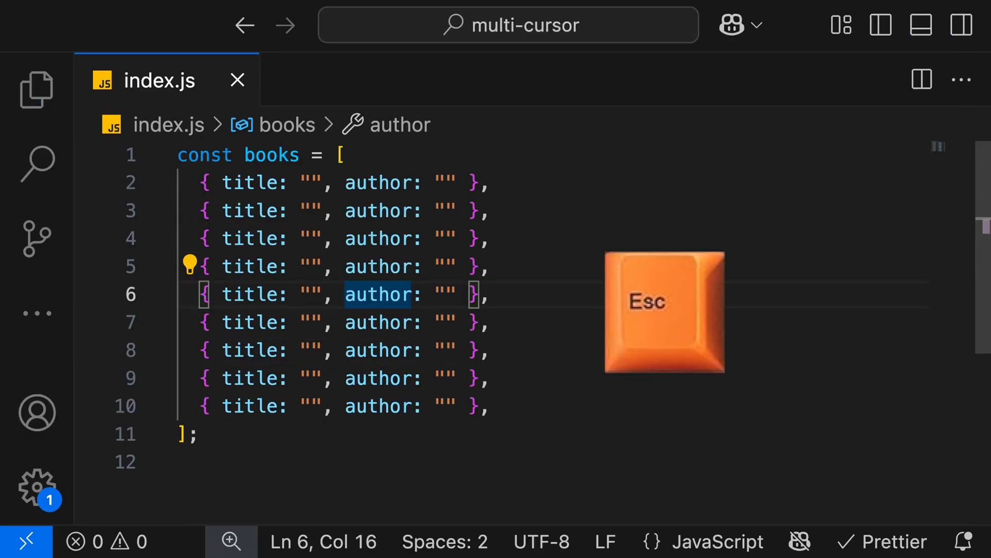
pyautogui.press('Escape')
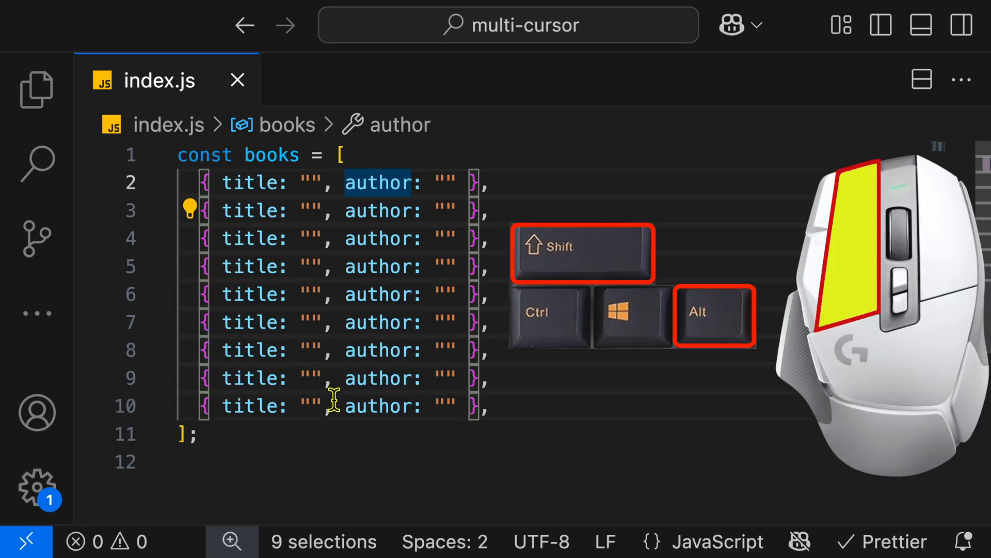
# - Retype the second key as name, then complete it to author on every book line
pyautogui.press('Left')
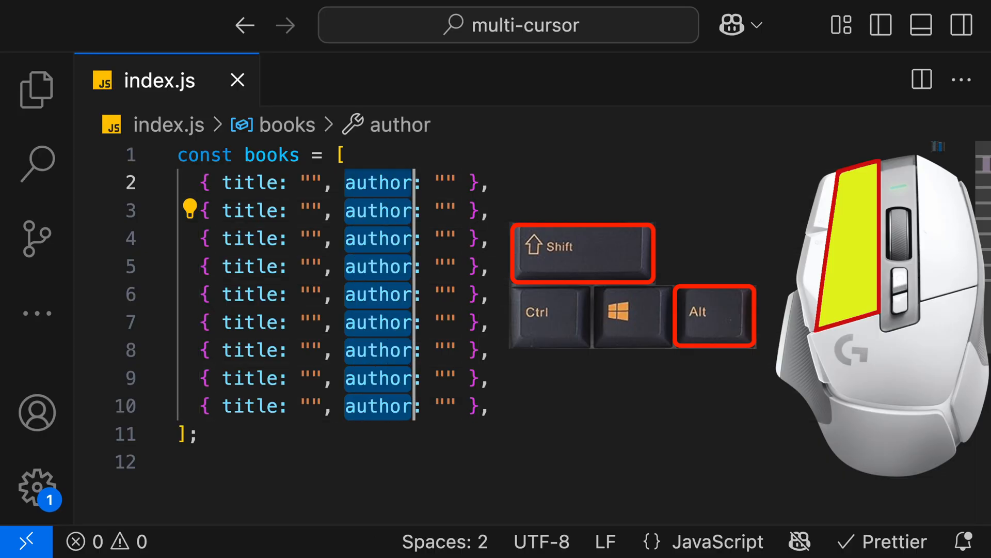
pyautogui.write('name')
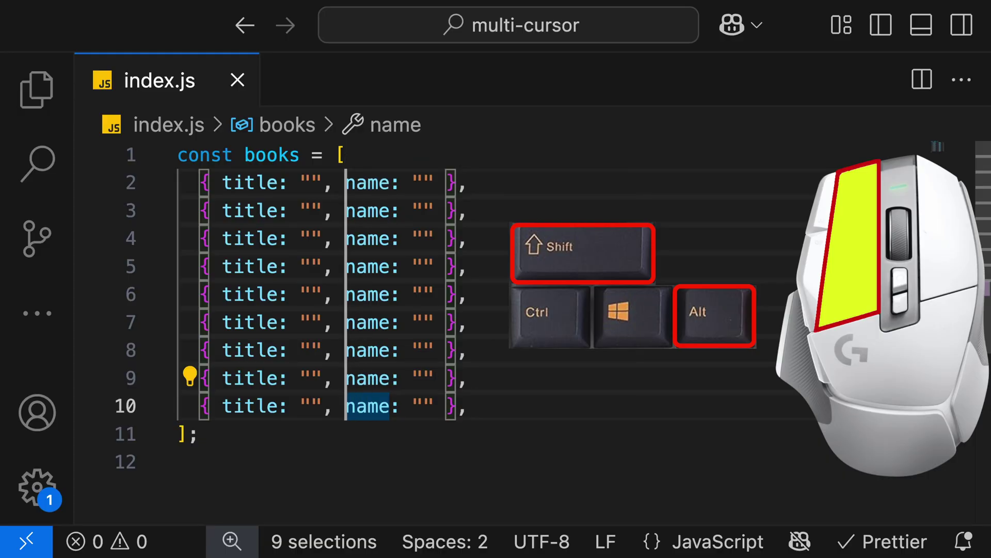
pyautogui.write('au')
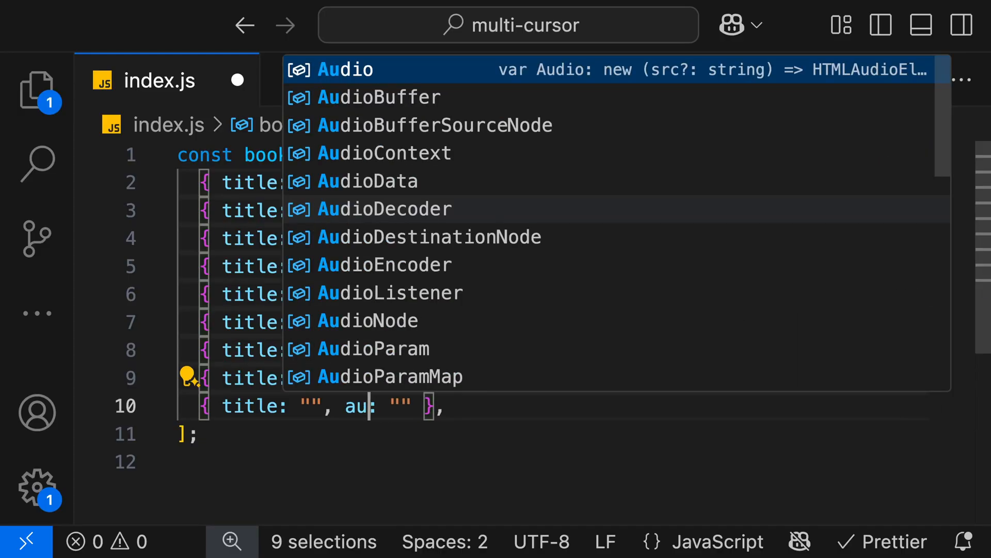
pyautogui.press('Escape')
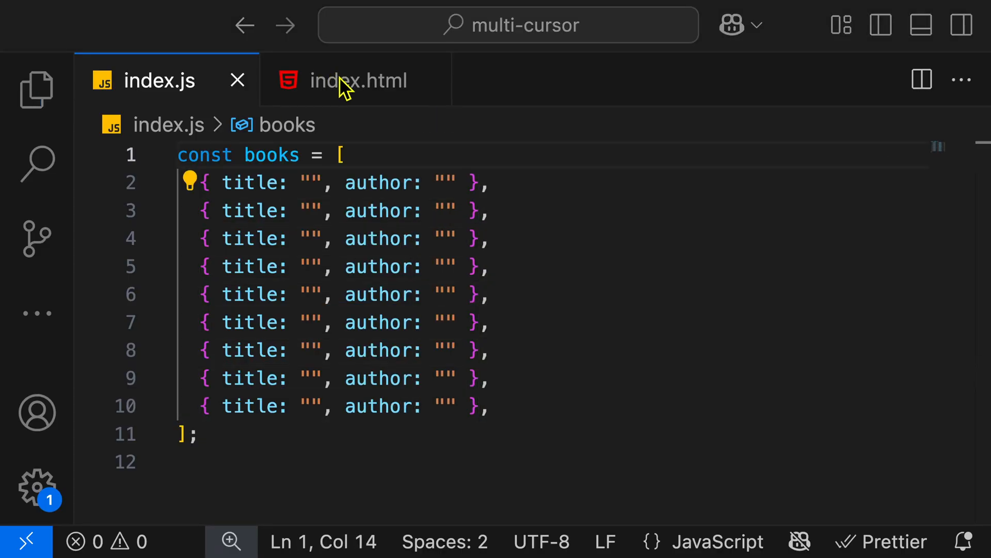
# - Rename every box class in index.html to card, including card-title and card-description
pyautogui.click(355, 81)
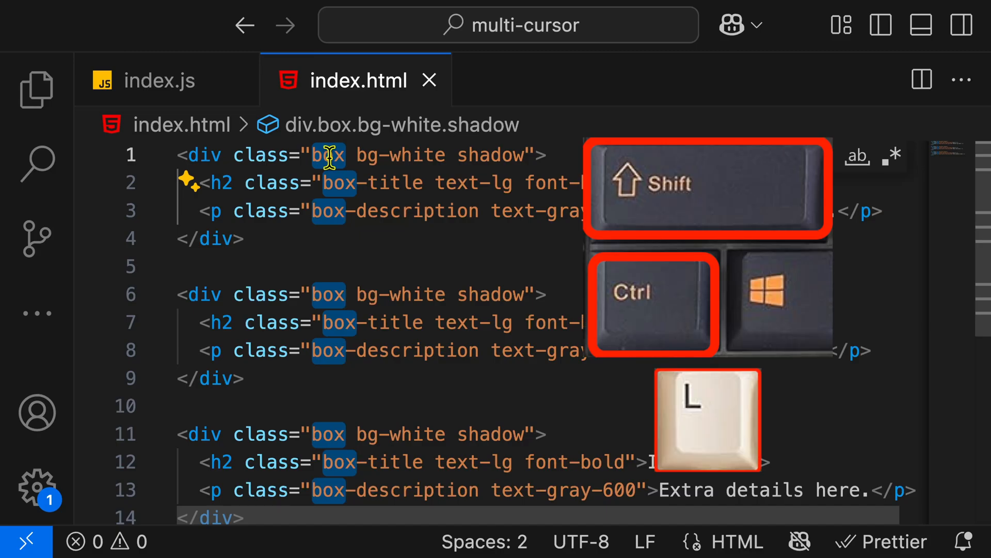
pyautogui.write('car')
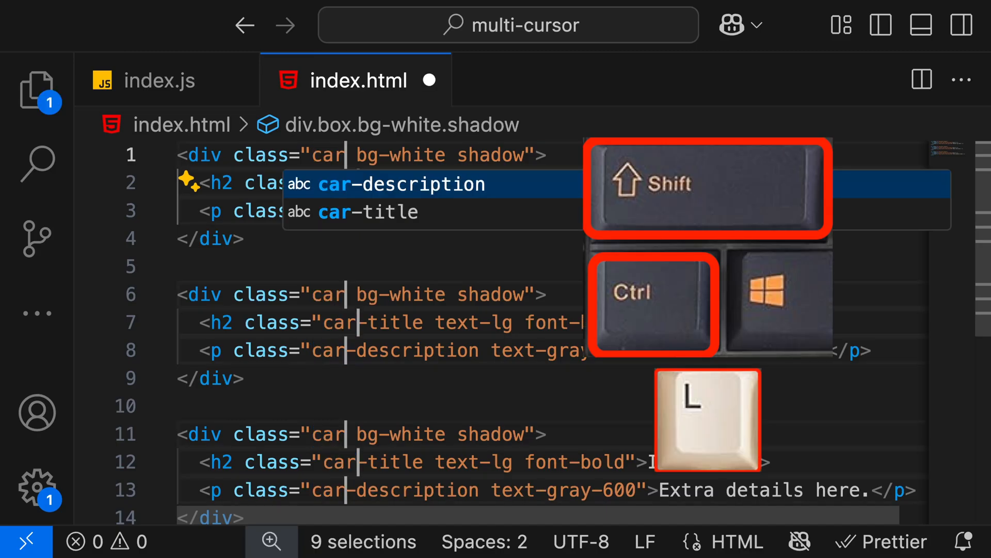
pyautogui.write('d')
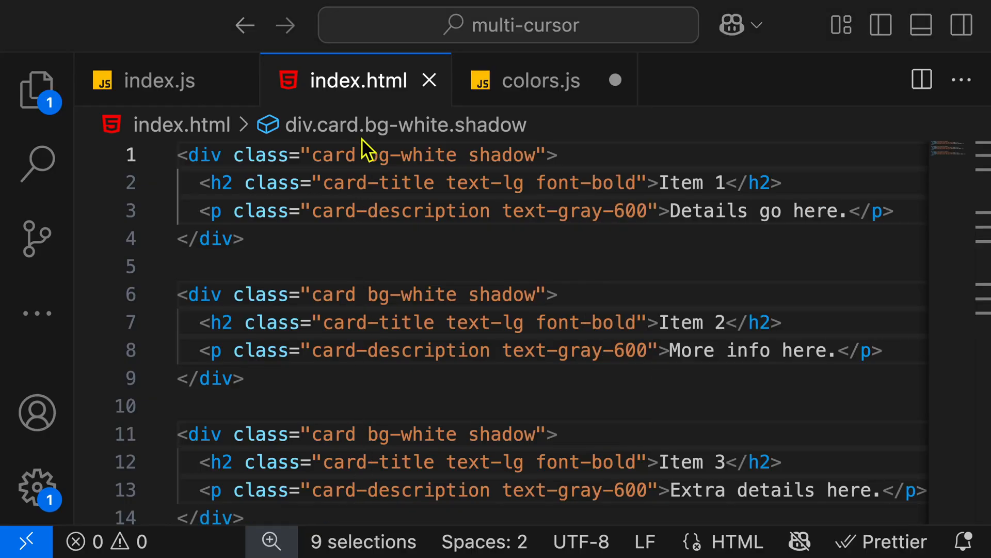
pyautogui.click(540, 81)
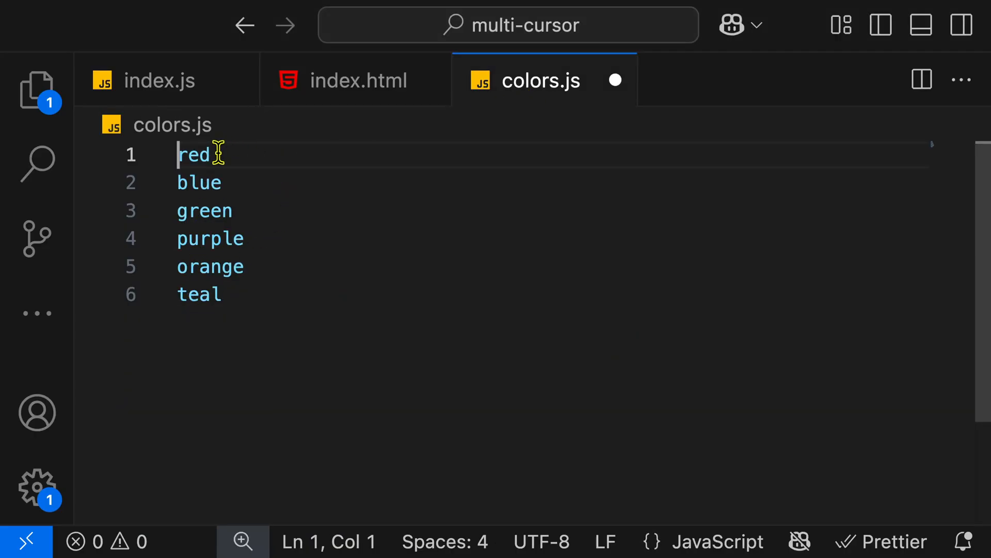
pyautogui.moveTo(173, 319)
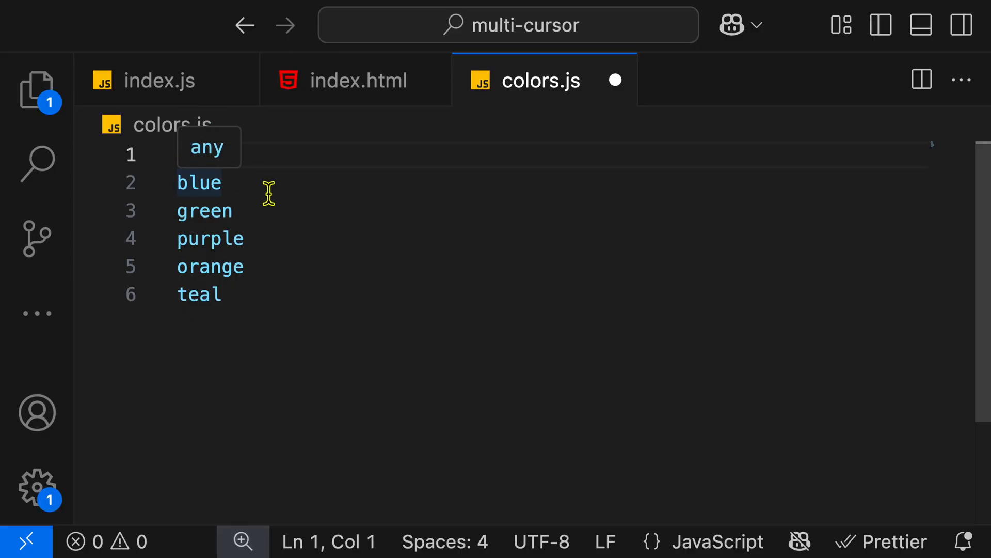
pyautogui.moveTo(177, 179)
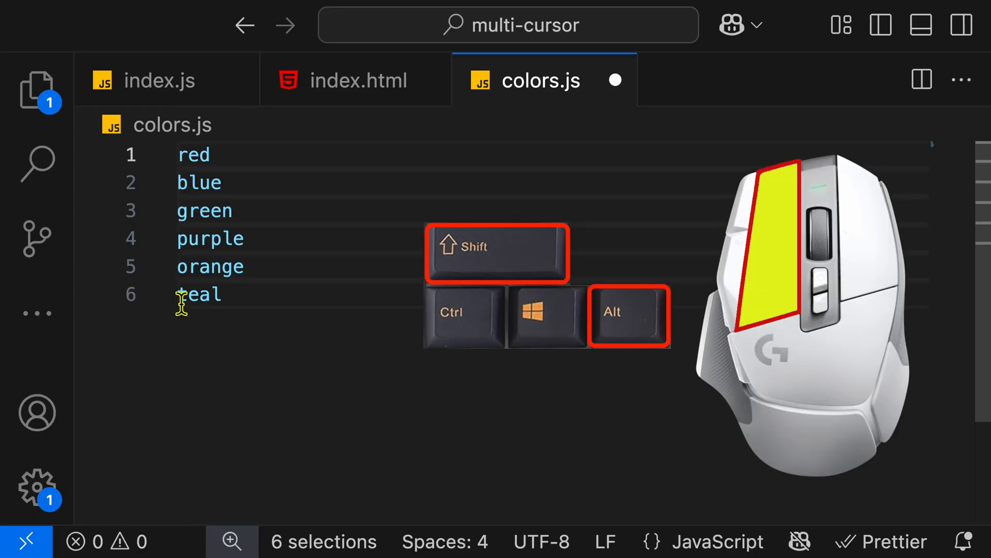
# - Quote each of the six colour names, add trailing commas, and join them onto one line
pyautogui.write('"')
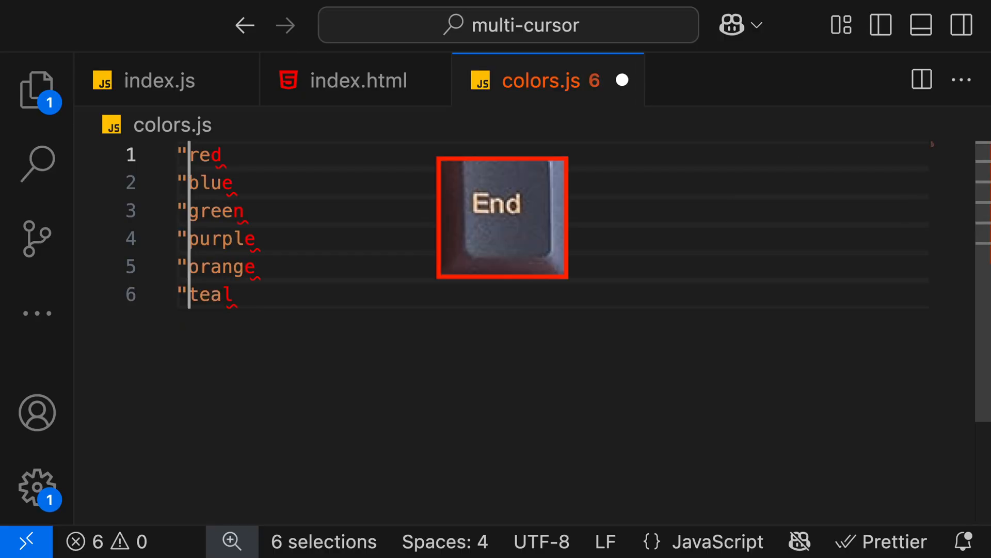
pyautogui.press('End')
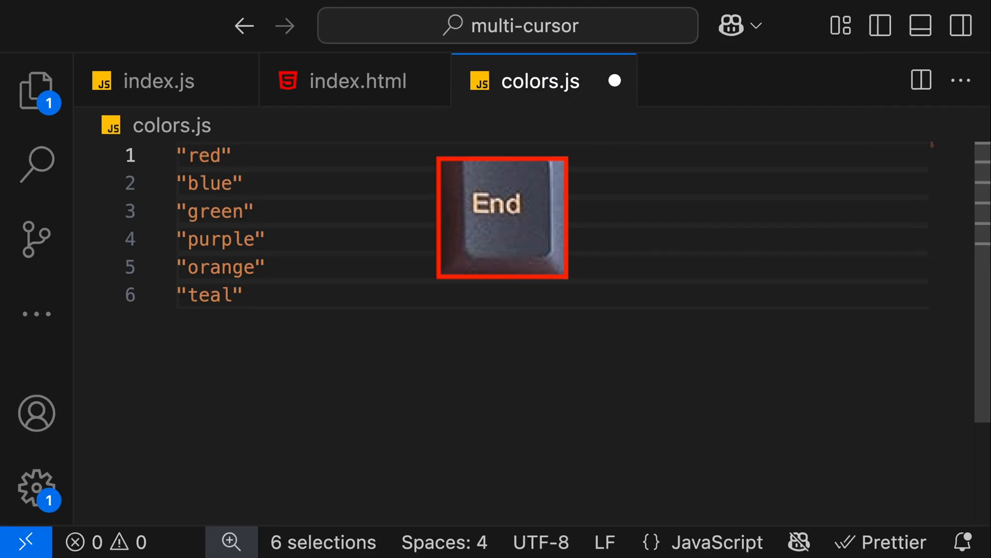
pyautogui.write(',')
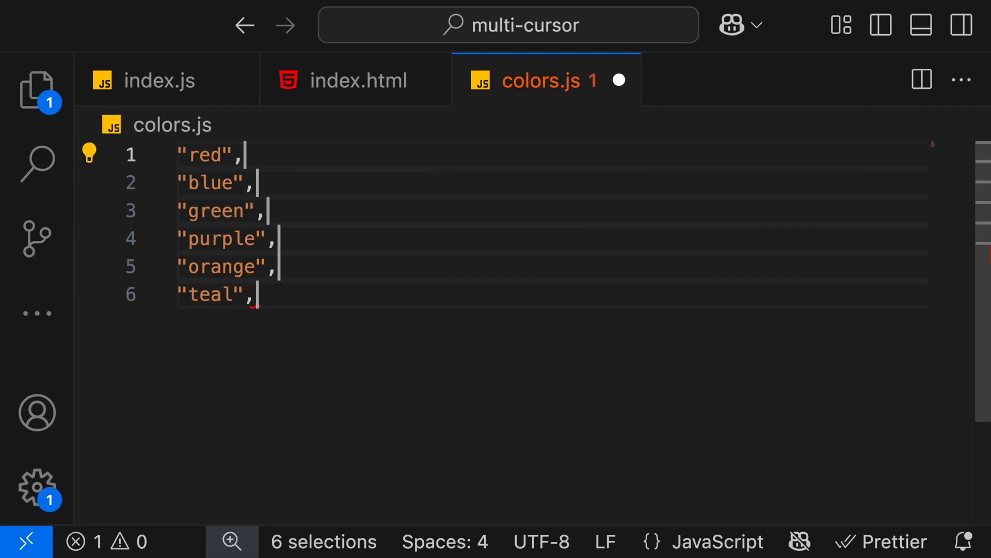
pyautogui.press('Home')
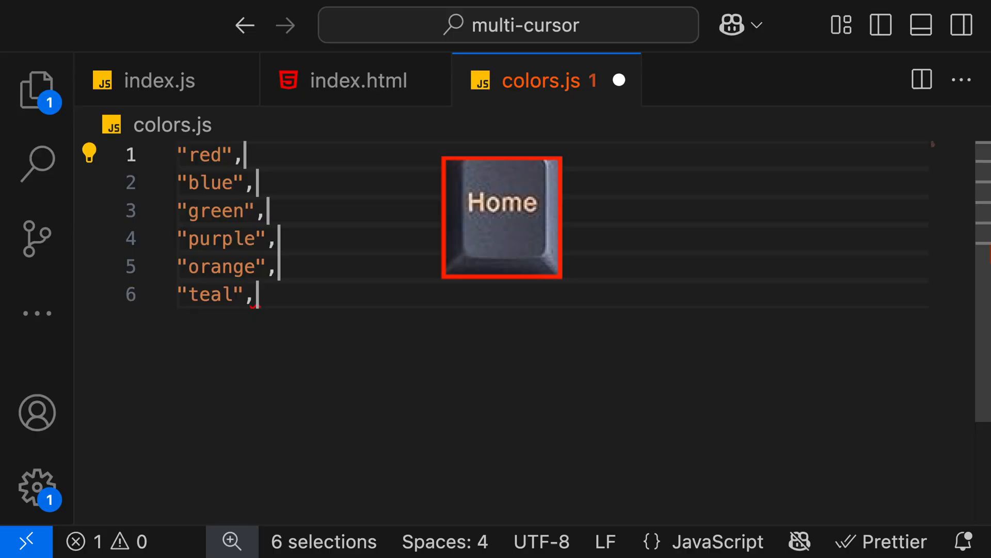
pyautogui.press('Home')
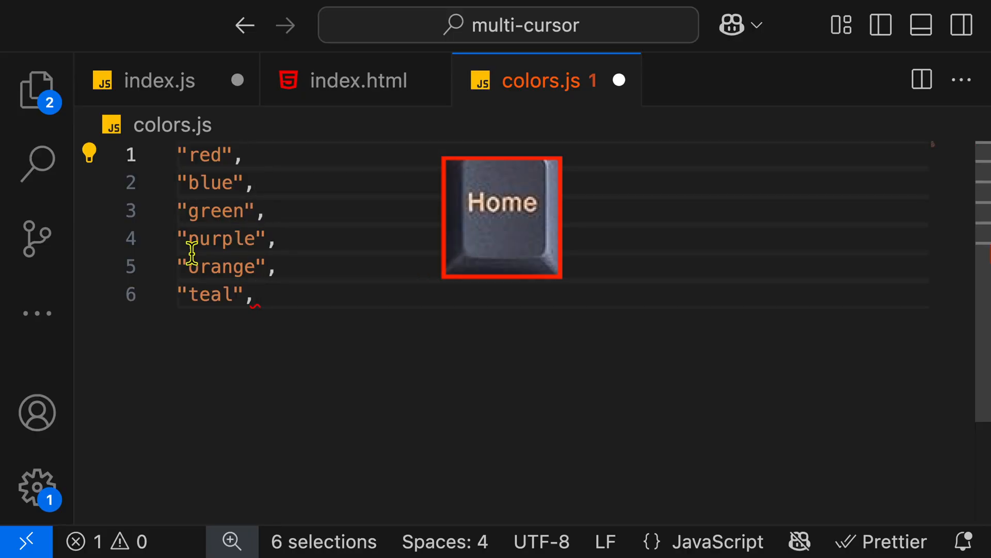
pyautogui.press('backspace')
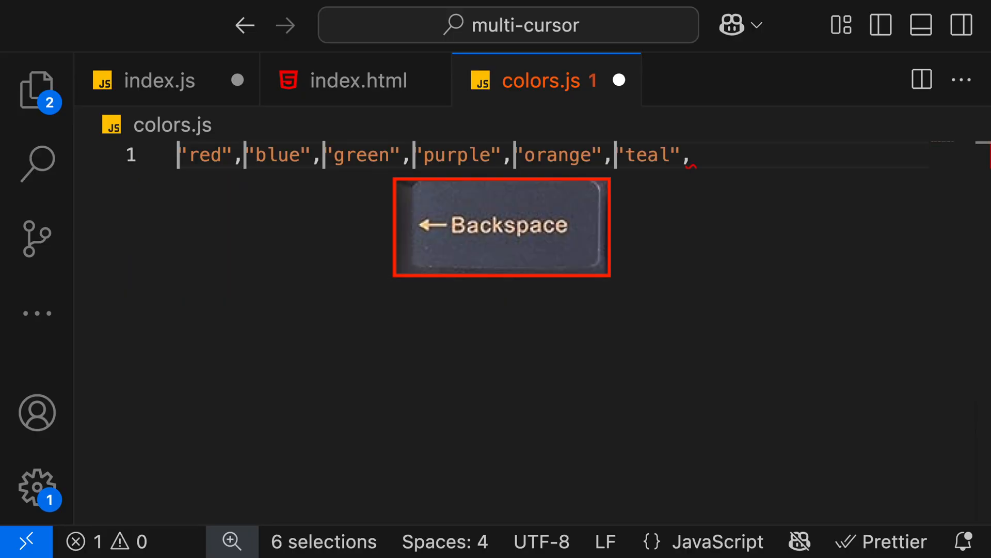
pyautogui.press('Escape')
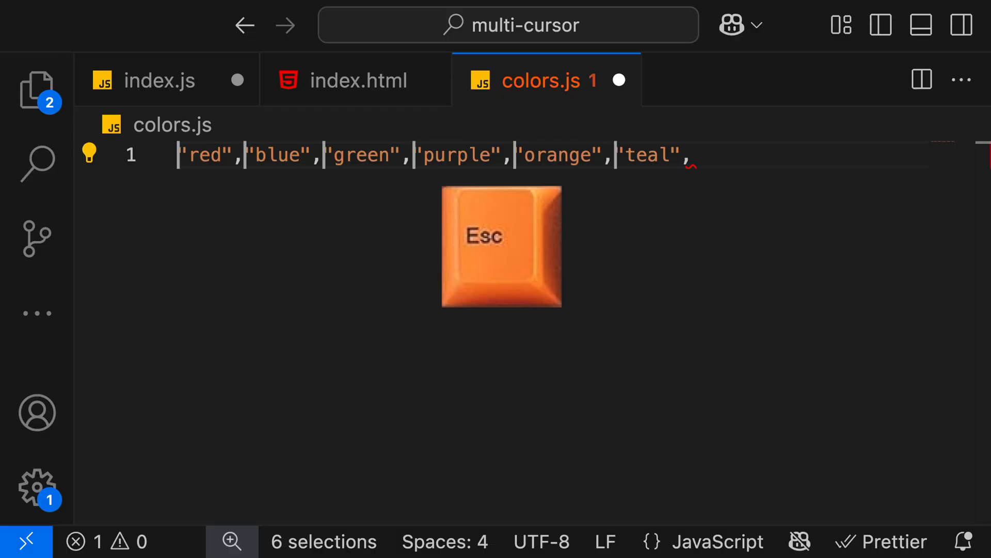
pyautogui.press('Escape')
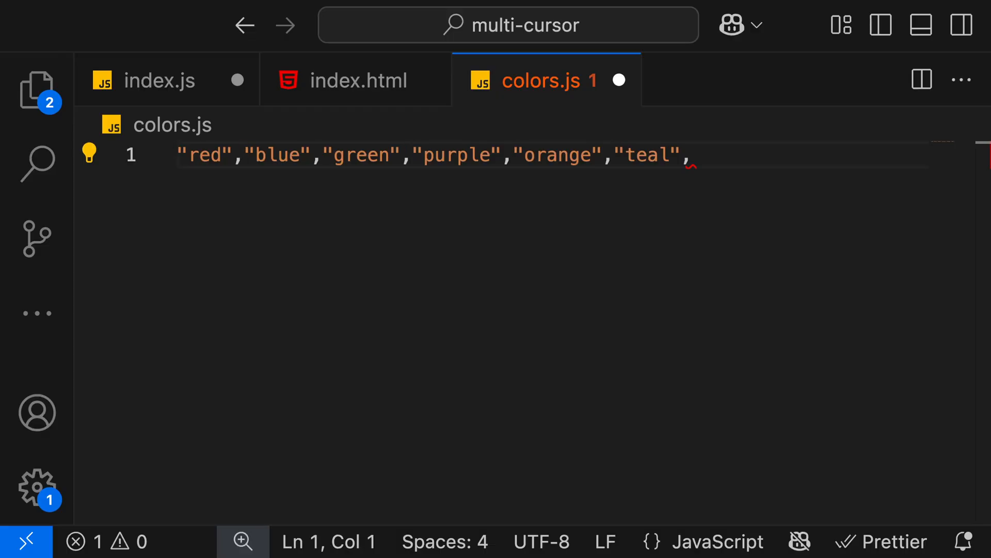
# - Wrap the colour strings in a const colors = [ ... ] array and save colors.js
pyautogui.write('const colors')
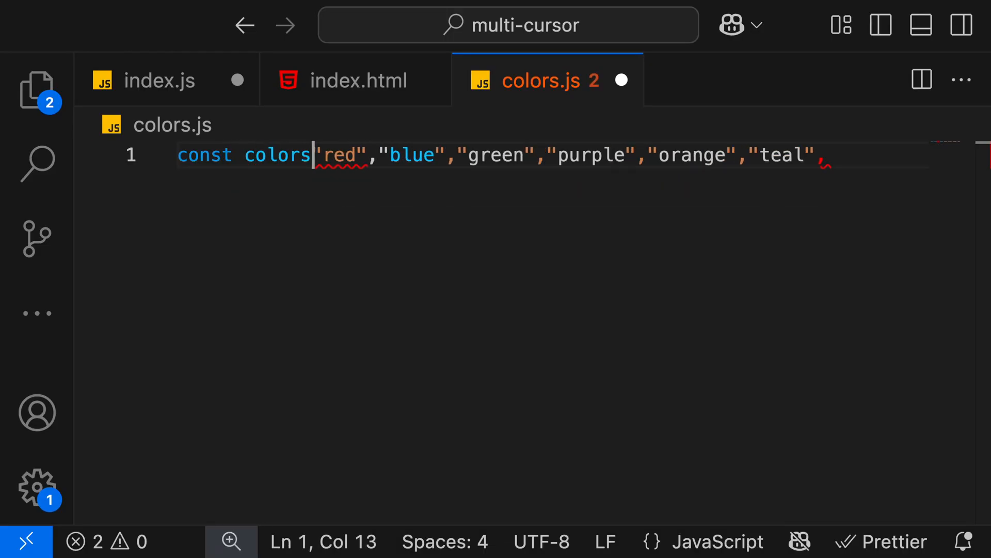
pyautogui.write('= [')
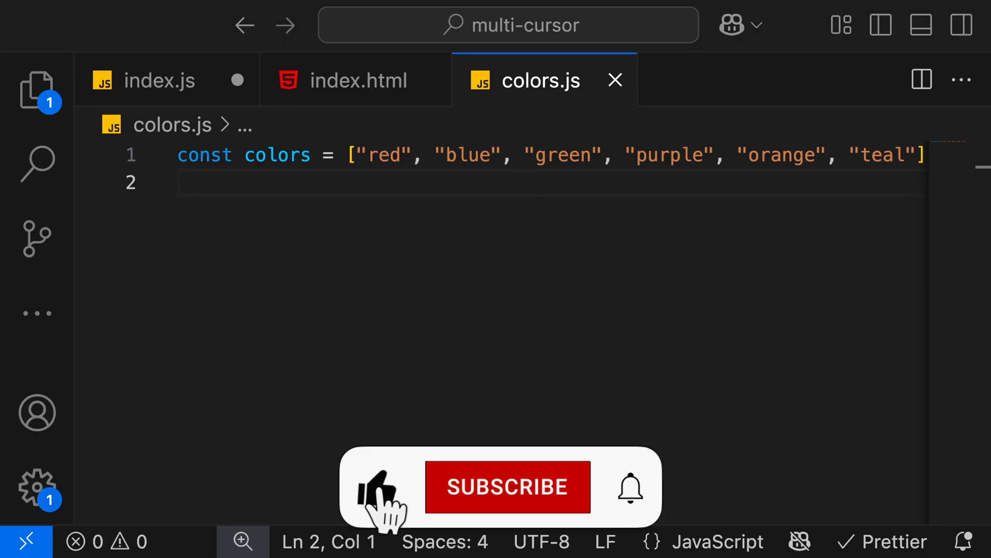
pyautogui.click(506, 486)
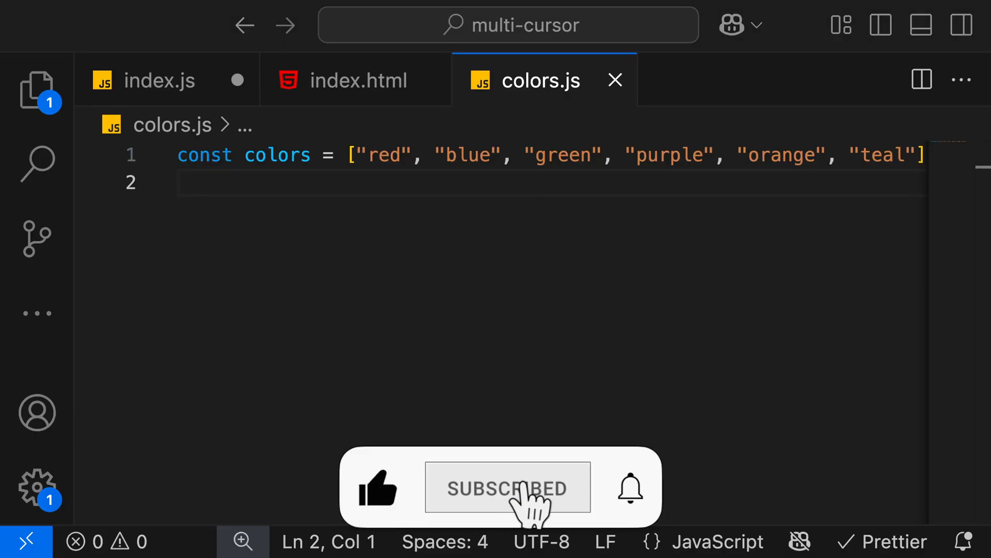